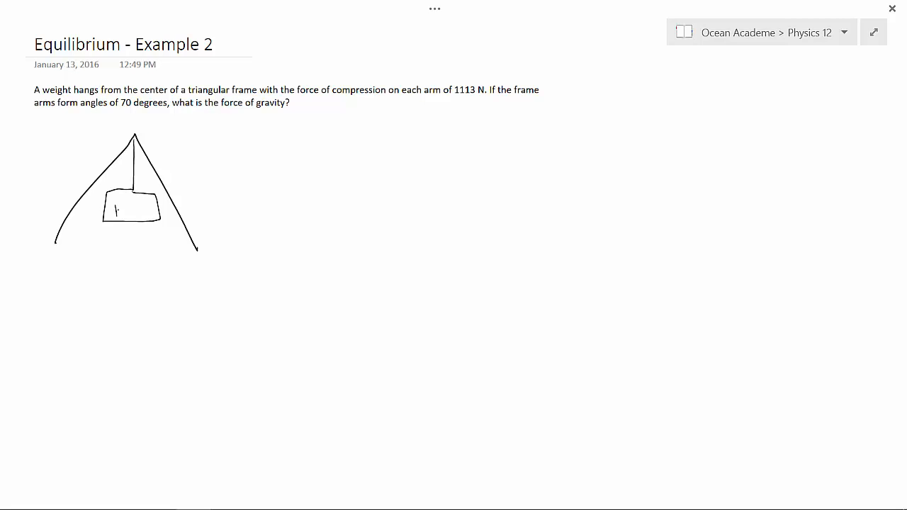
Label the hanging weight 1113 N, close the triangle base and add arcs at both base angles.
left_click_drag(114, 211, 146, 211)
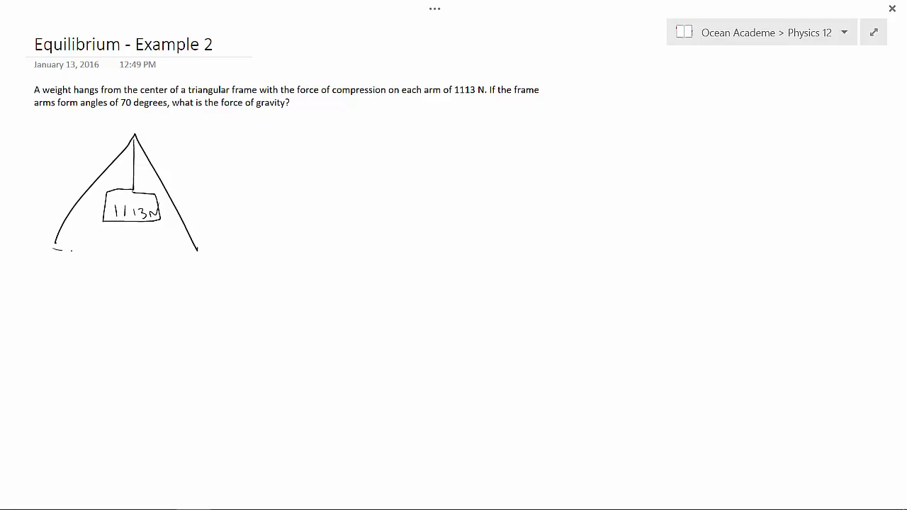
left_click_drag(57, 252, 206, 250)
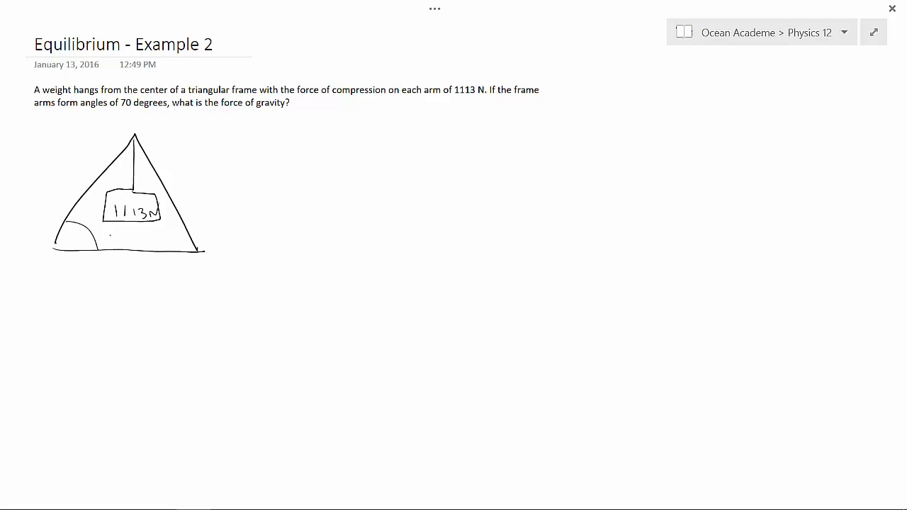
left_click_drag(177, 227, 188, 251)
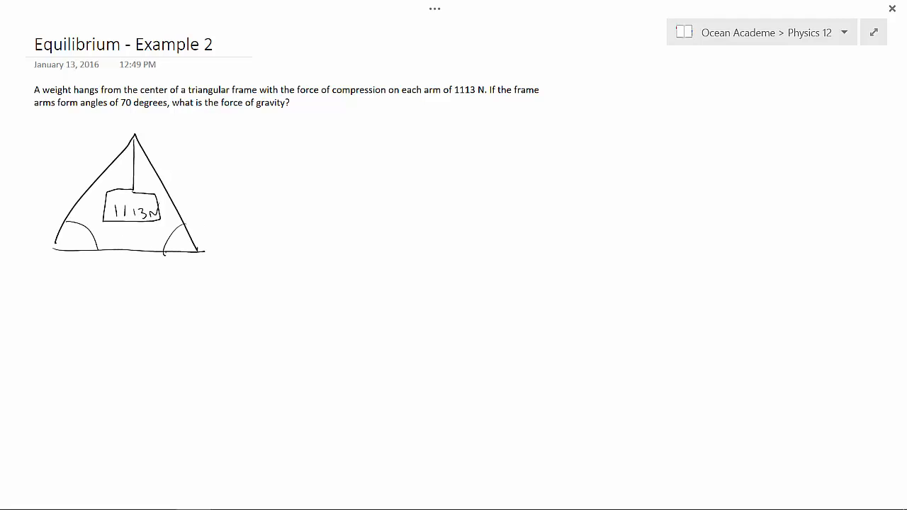
Label both base angles 70° and begin the Fg symbol beside the sketch.
left_click_drag(60, 241, 78, 237)
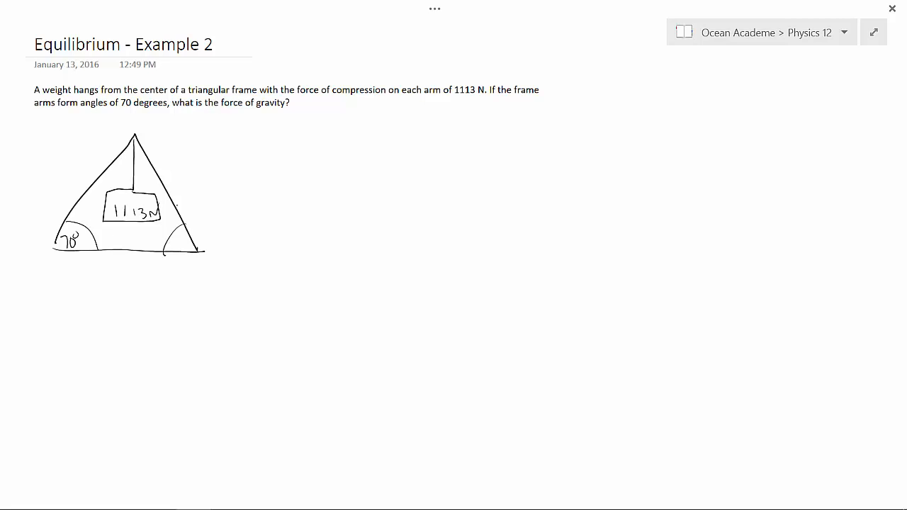
left_click_drag(173, 245, 188, 252)
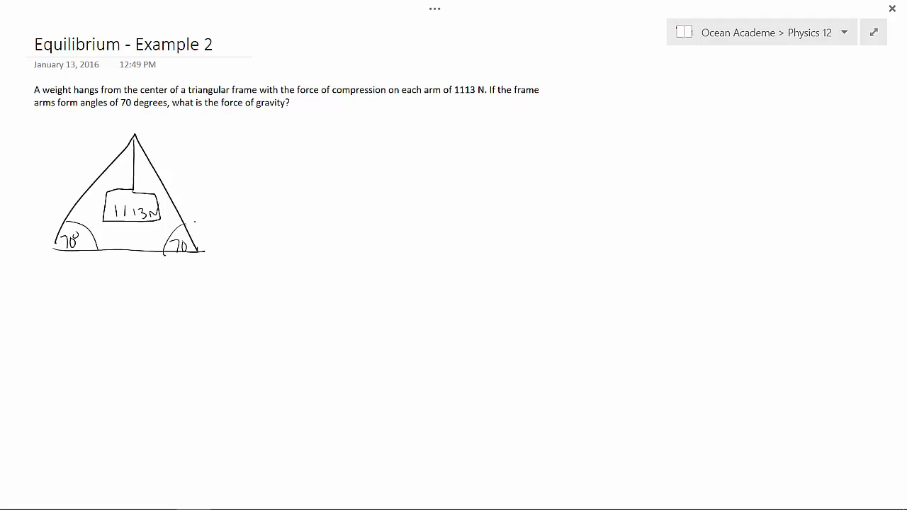
left_click_drag(272, 149, 272, 173)
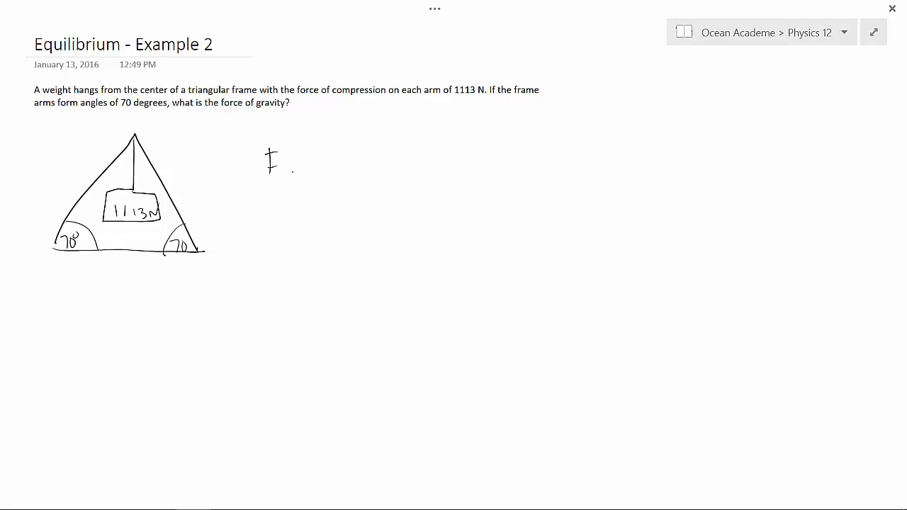
Write Fg sin20 with 90−70 noted above it and a fraction bar underneath.
left_click_drag(270, 178, 326, 173)
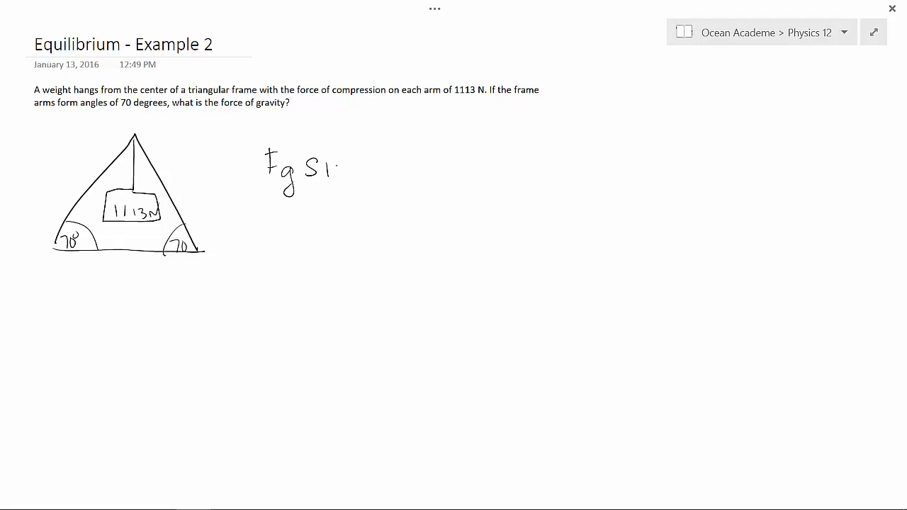
left_click_drag(326, 167, 355, 173)
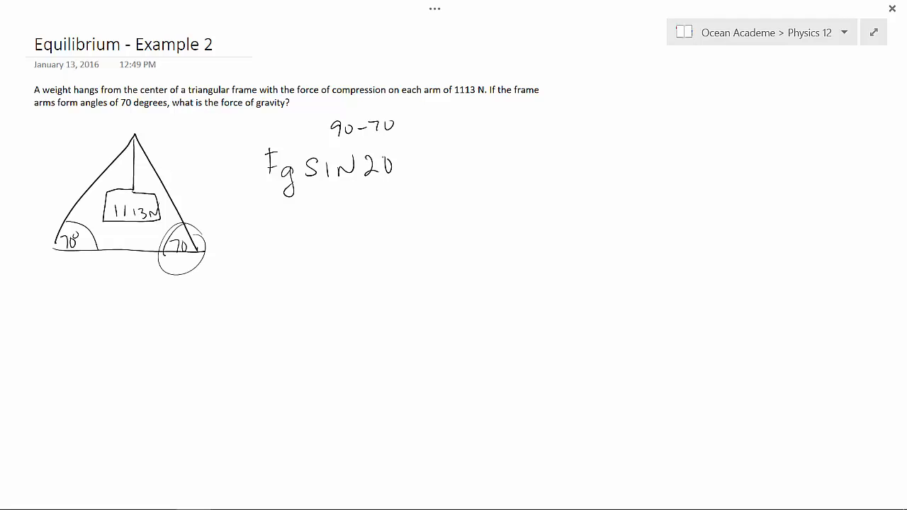
left_click_drag(269, 191, 397, 195)
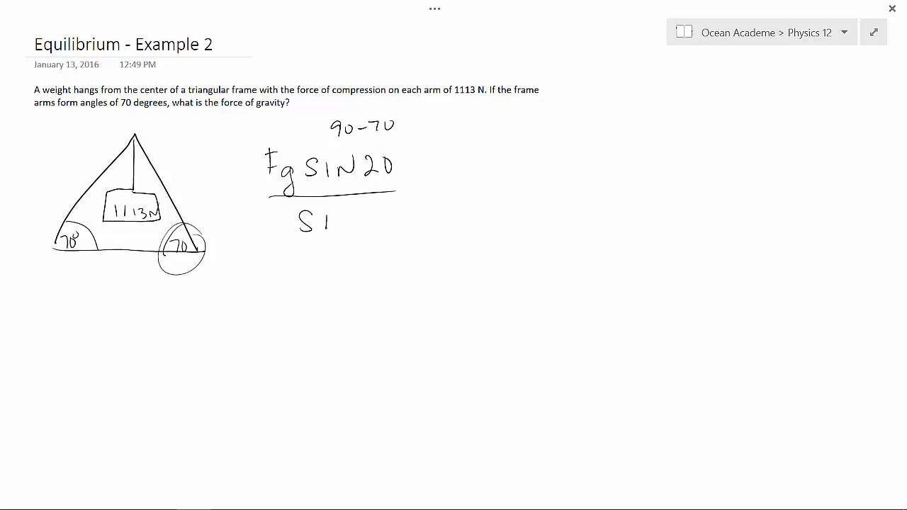
Write sin 140 in the denominator and add an equals sign after the fraction.
left_click_drag(326, 219, 347, 223)
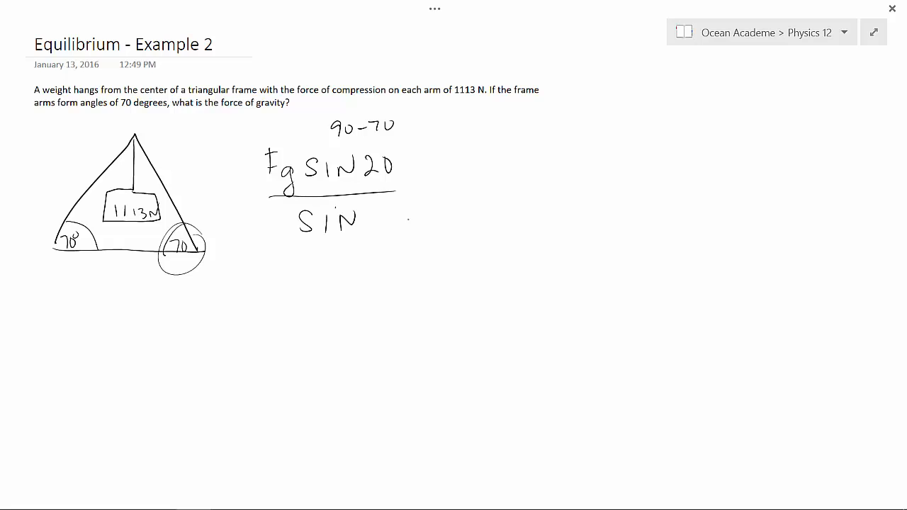
type("140")
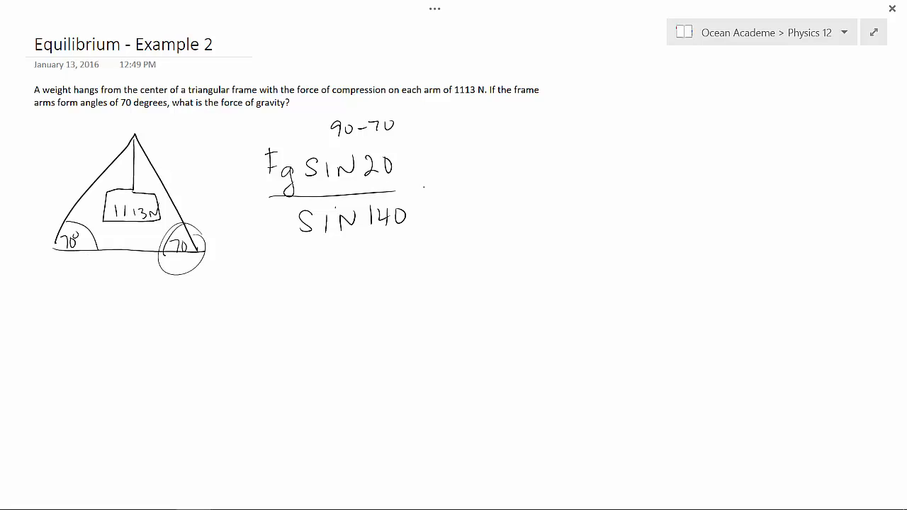
left_click_drag(422, 188, 442, 192)
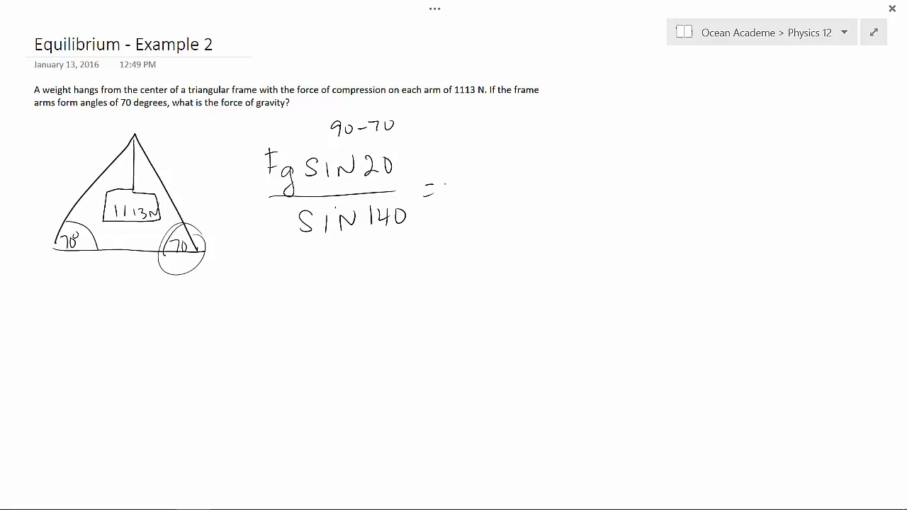
mouse_move(462, 53)
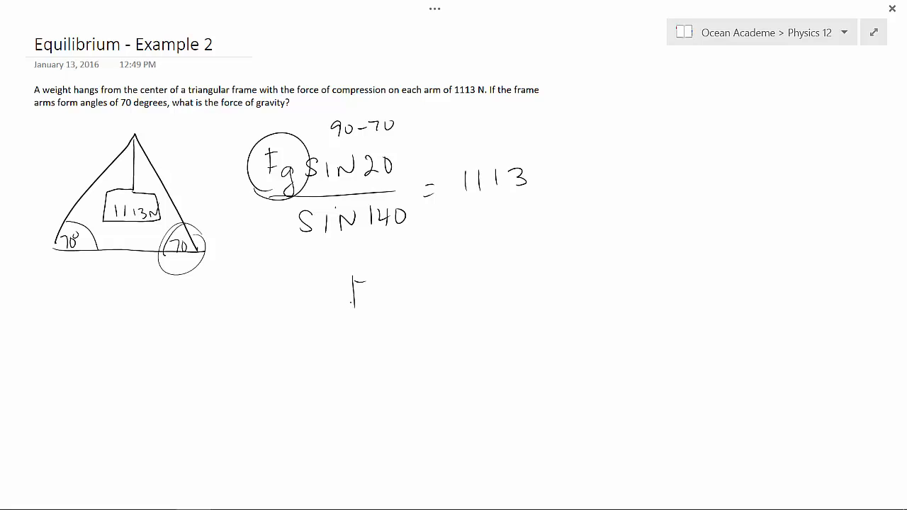
Write the answer Fg = 2092 below the equation.
left_click_drag(358, 290, 439, 294)
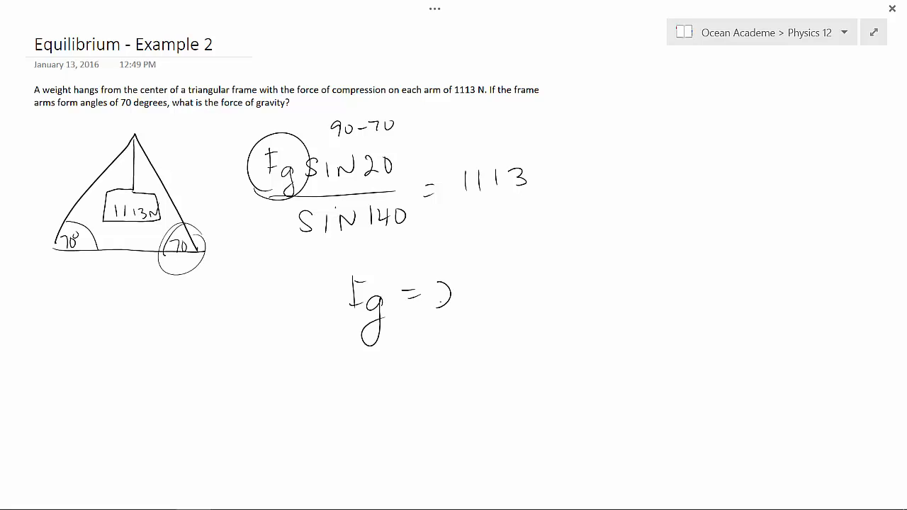
left_click_drag(439, 291, 524, 305)
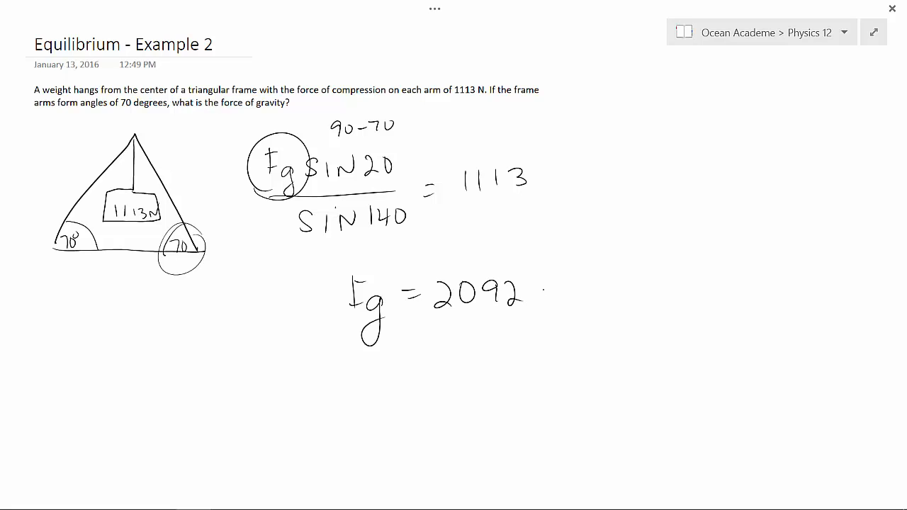